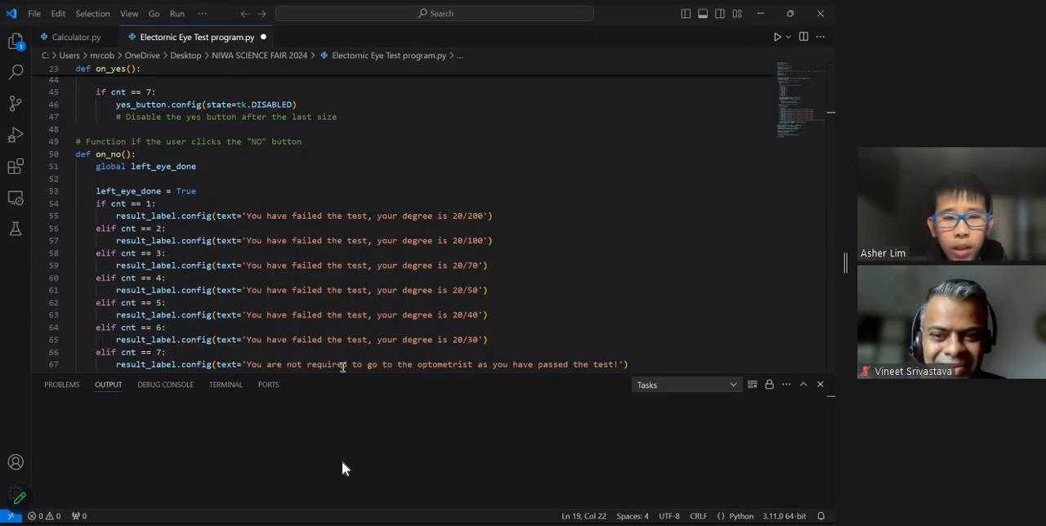
mouse_move(555, 291)
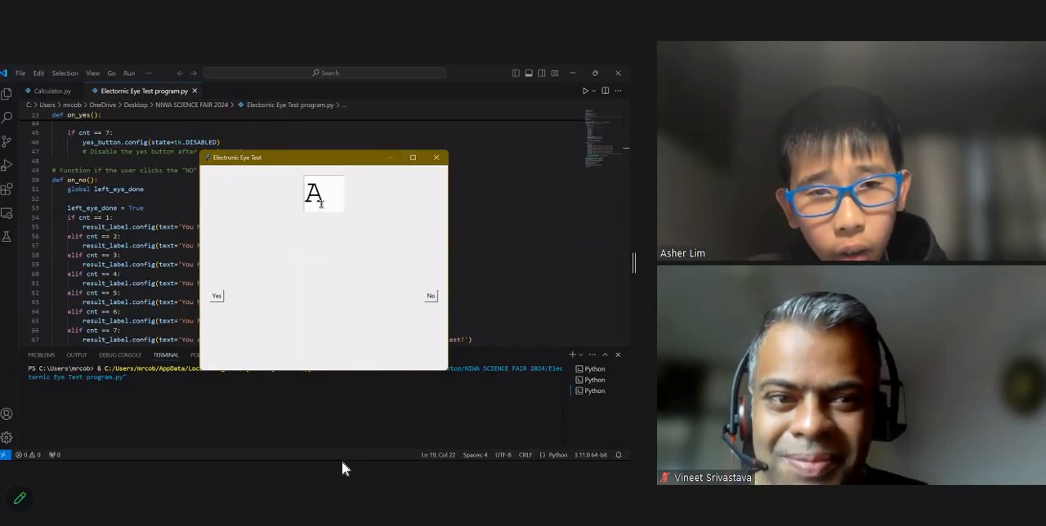
mouse_move(363, 314)
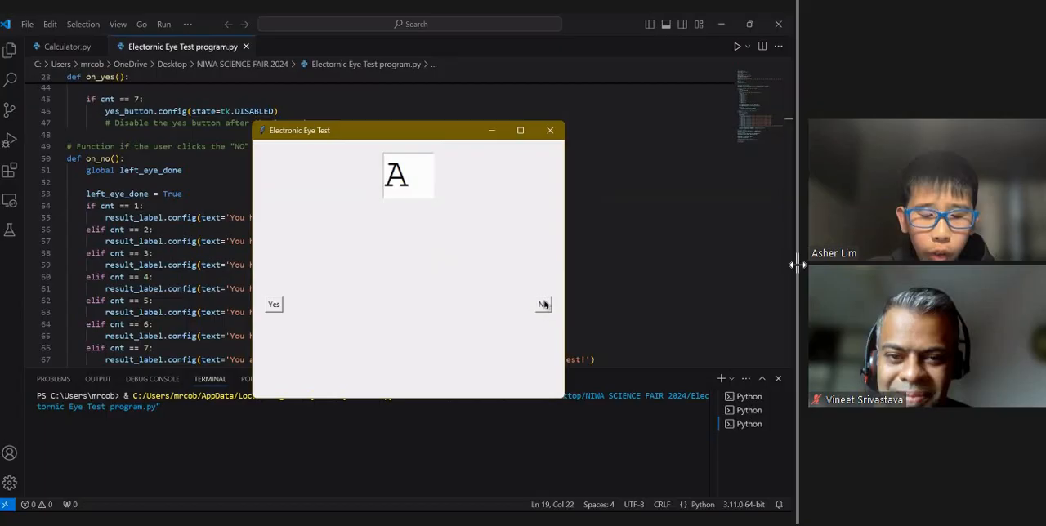
mouse_move(539, 320)
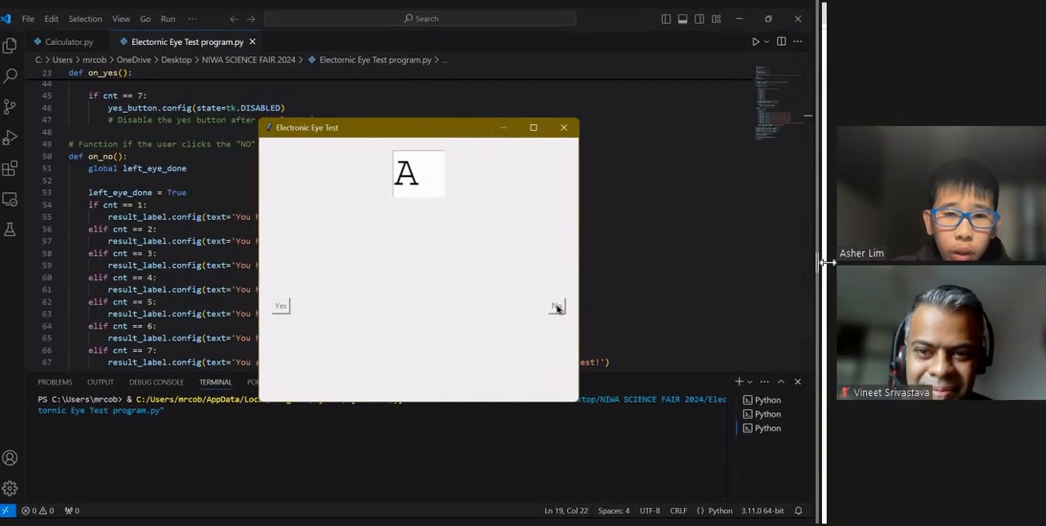
mouse_move(573, 124)
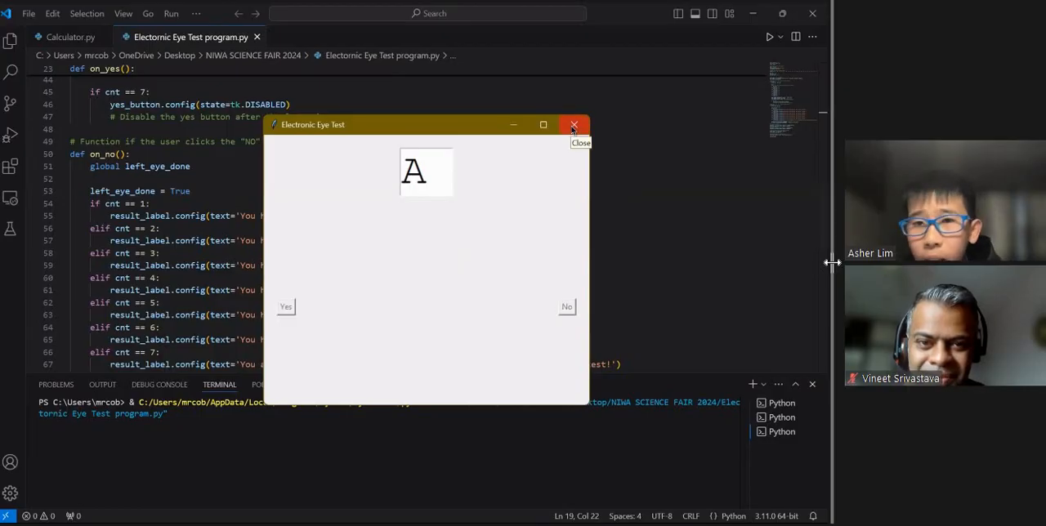
- Rerun the eye test, answer Yes then No to get the failed 20/200 result, and close it
left_click(575, 125)
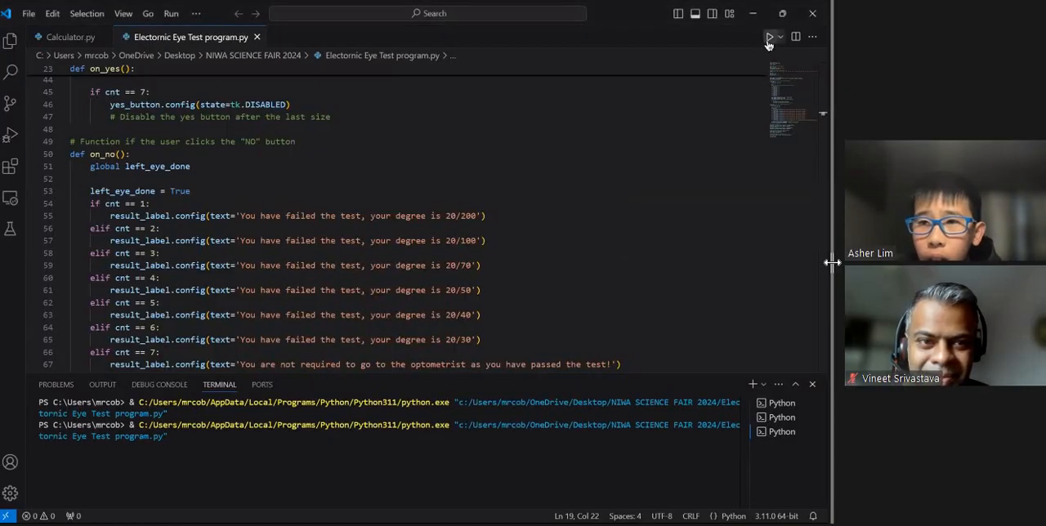
left_click(769, 36)
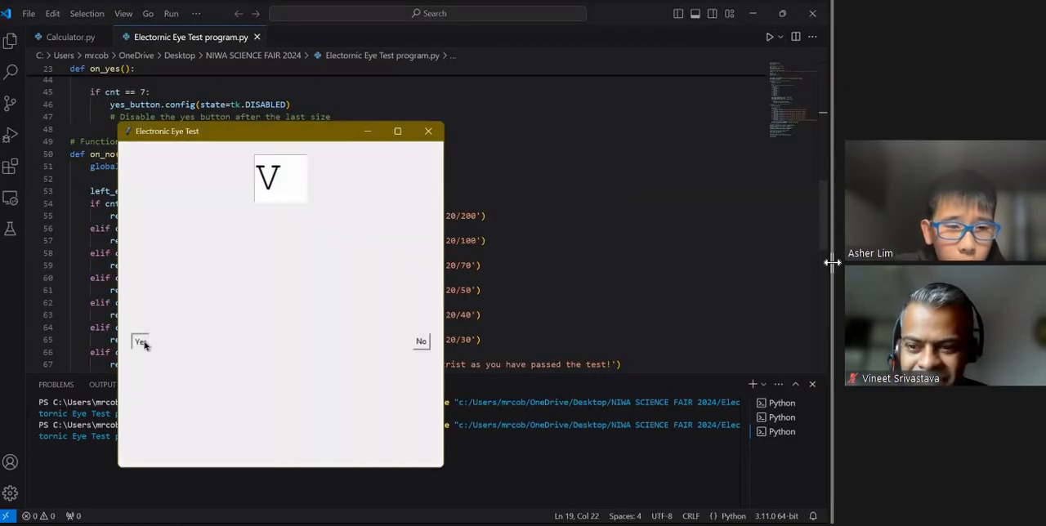
left_click(141, 342)
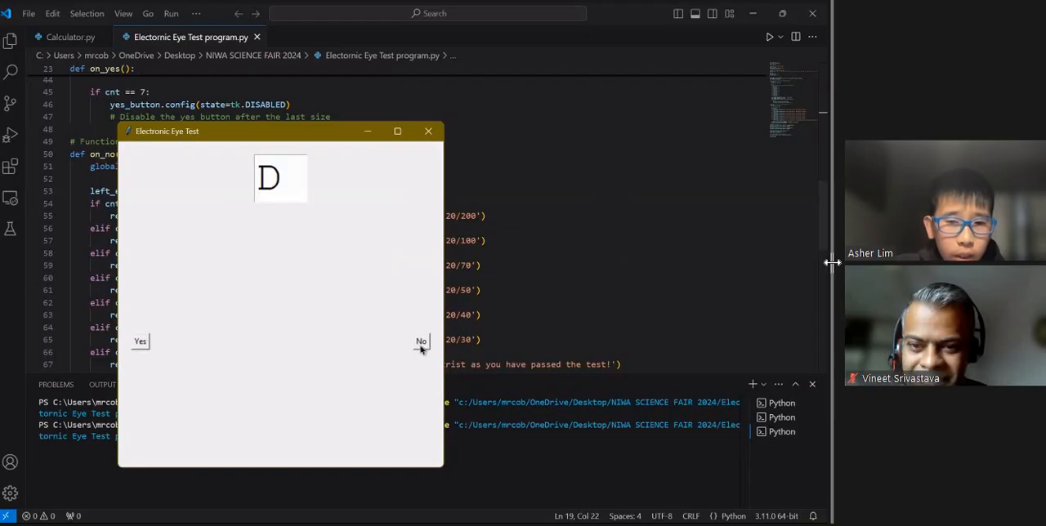
left_click(422, 340)
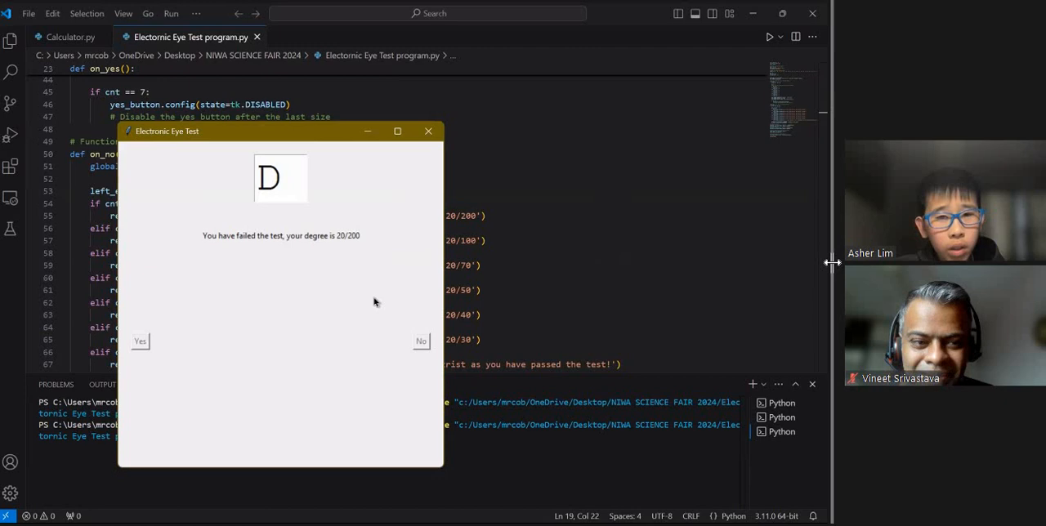
mouse_move(336, 144)
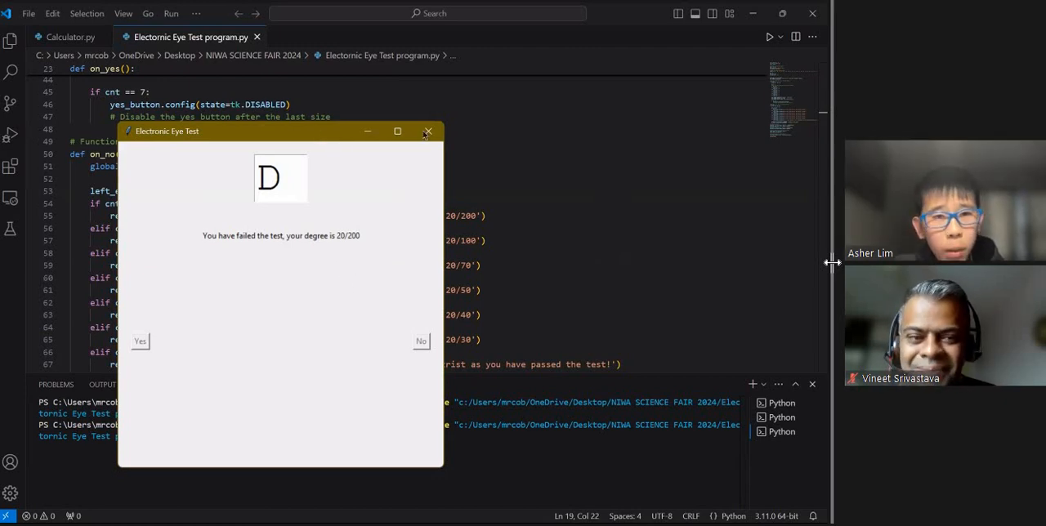
left_click_drag(167, 131, 285, 117)
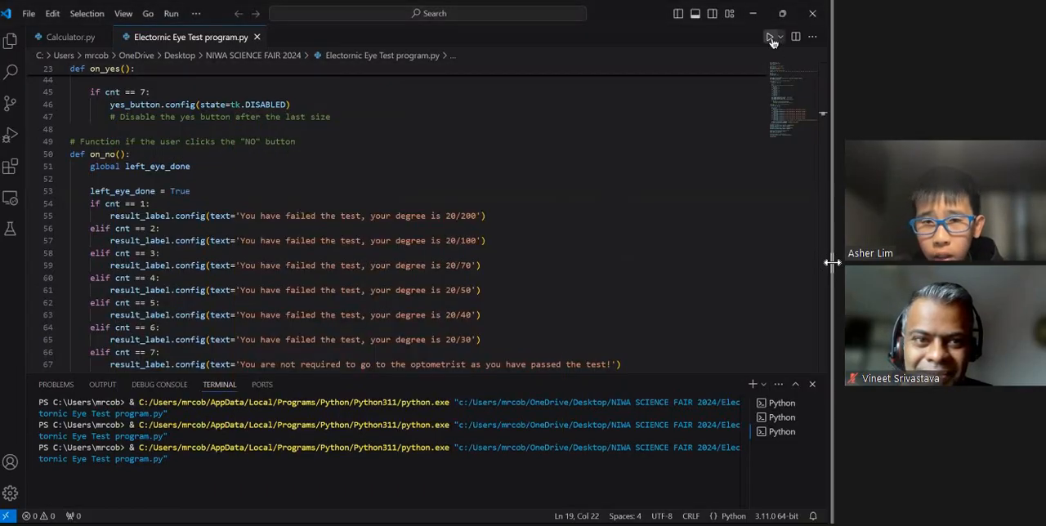
- Rerun the test to the smallest letter, enlarge the passed-test message, then close the window
left_click(768, 36)
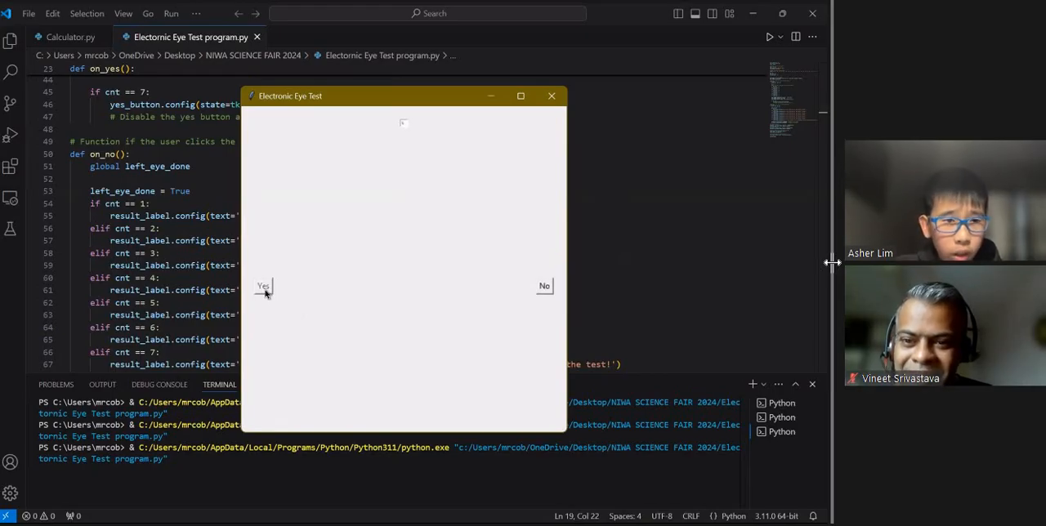
mouse_move(310, 310)
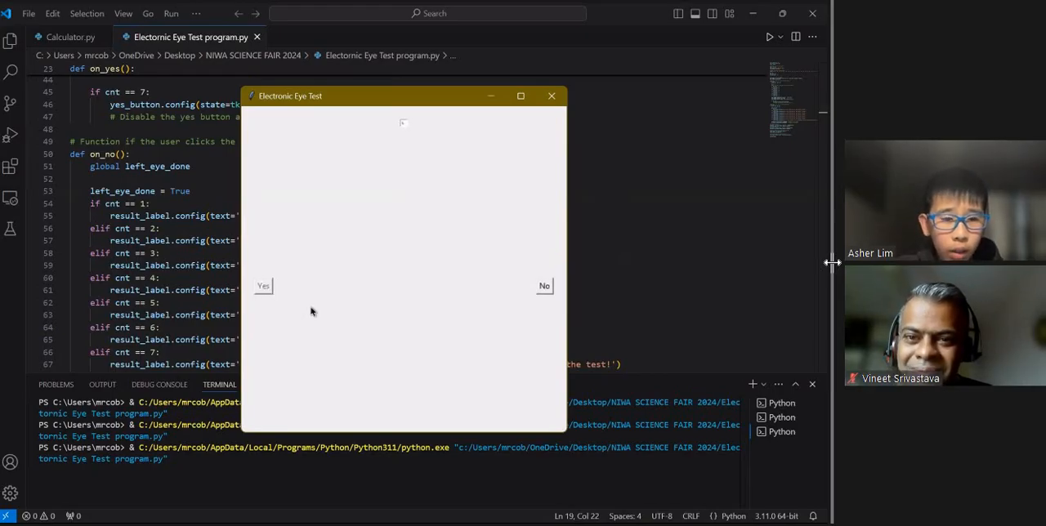
mouse_move(291, 309)
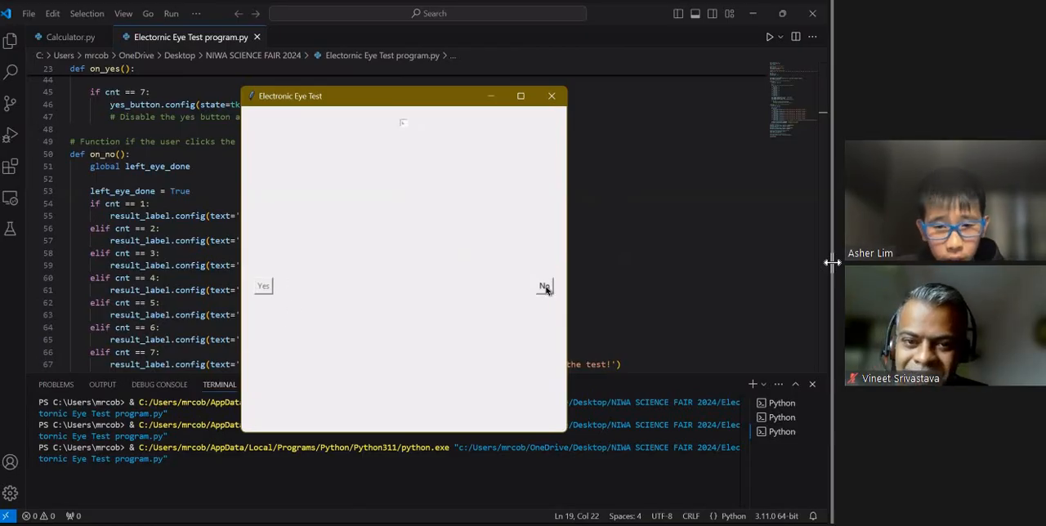
left_click(544, 286)
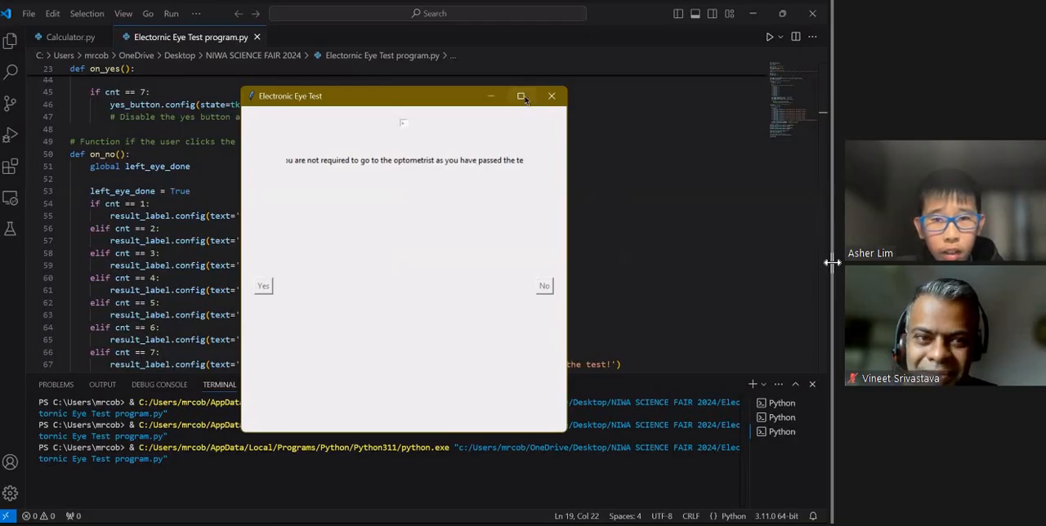
left_click(521, 95)
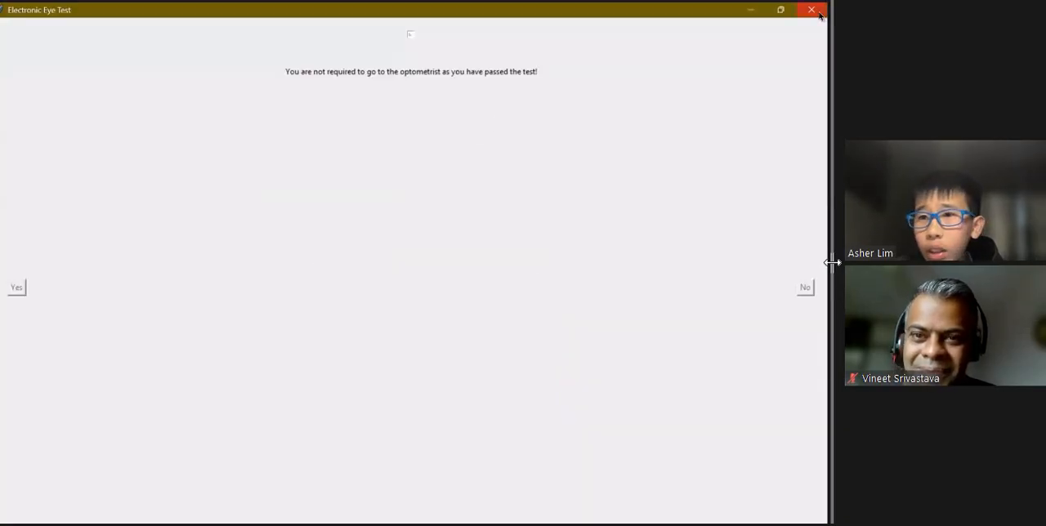
left_click(811, 10)
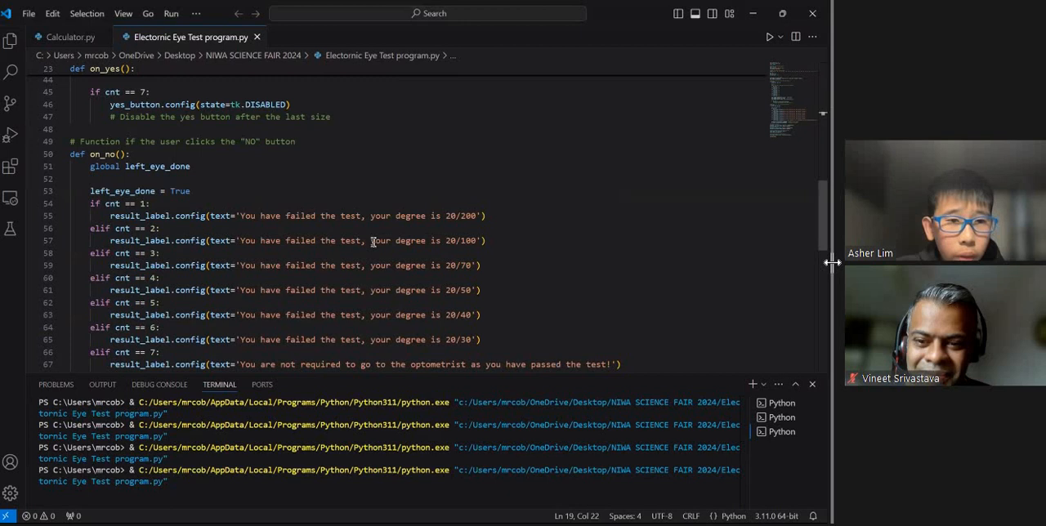
left_click(768, 36)
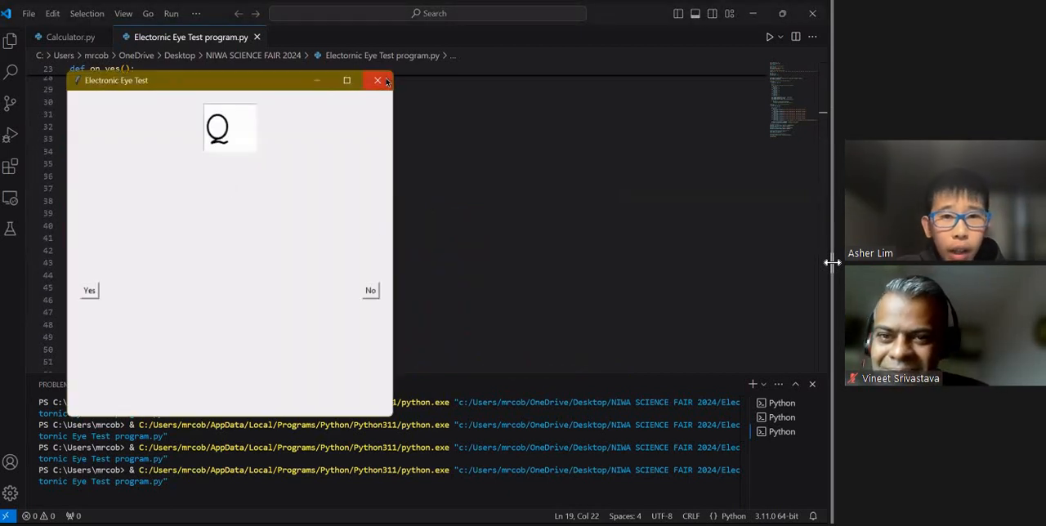
left_click(379, 80)
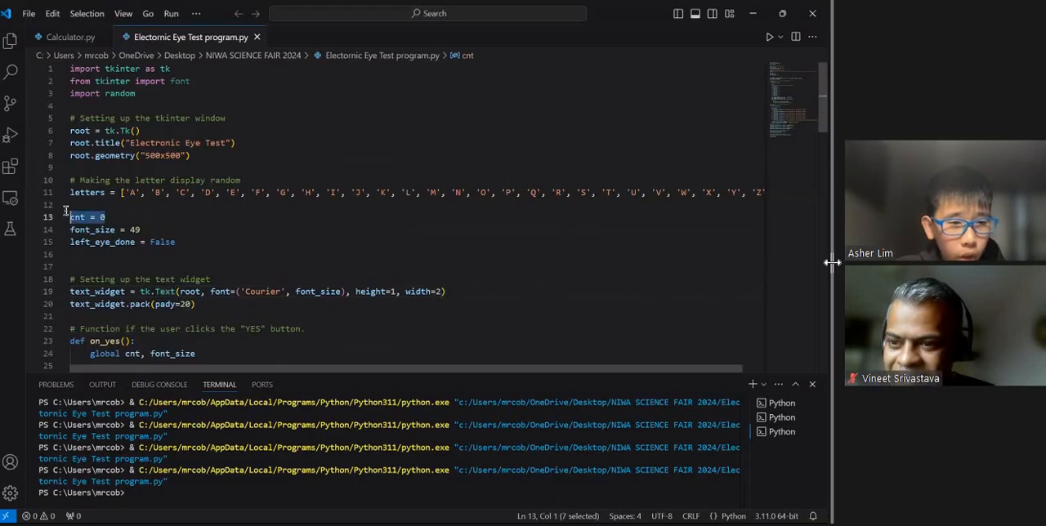
left_click(209, 266)
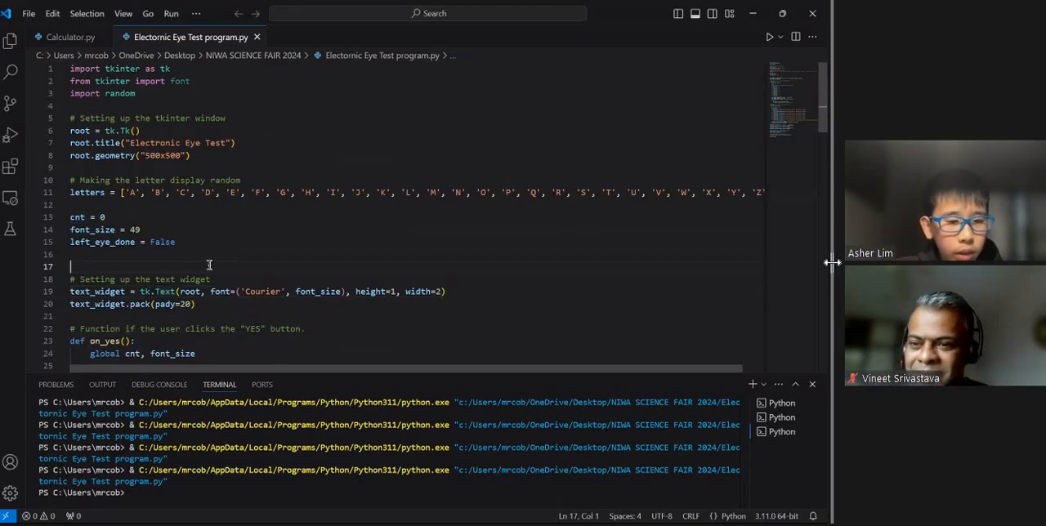
mouse_move(248, 245)
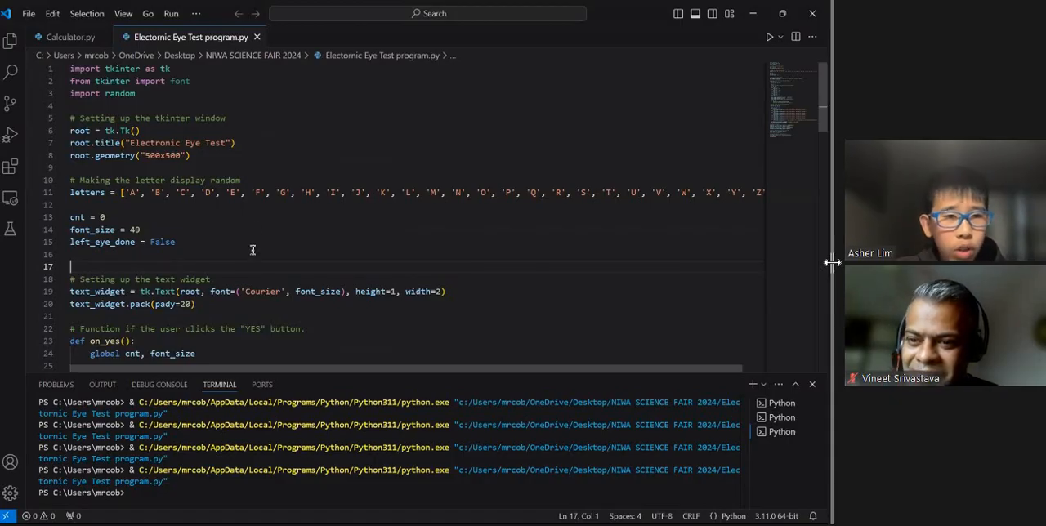
mouse_move(382, 245)
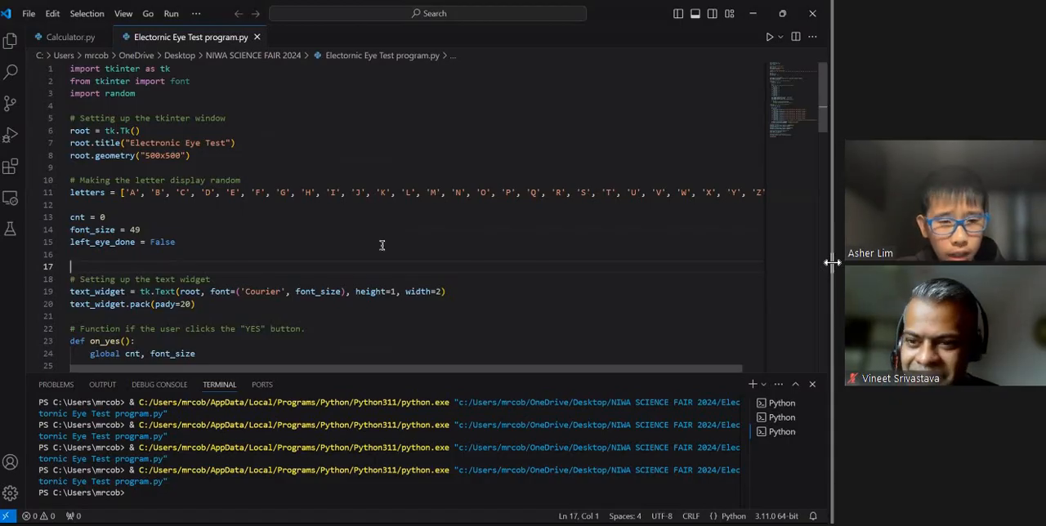
- Scroll to the on_yes handler's font_size branches and mark a line there
scroll("down", 3)
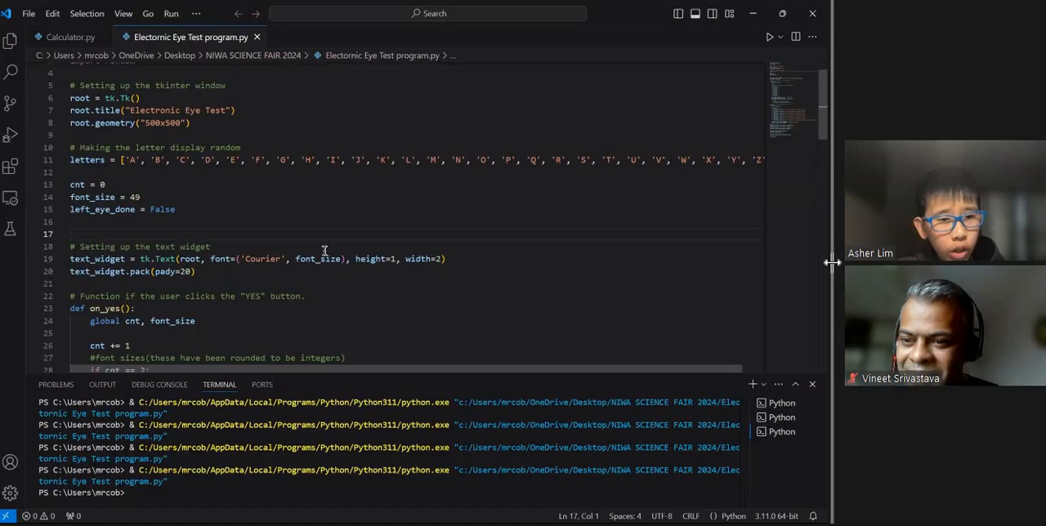
scroll("down", 3)
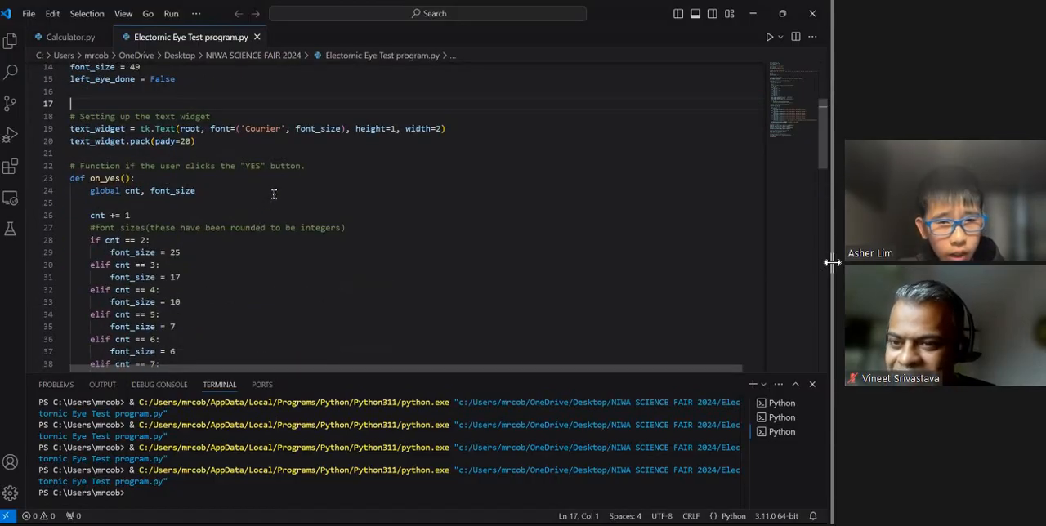
scroll("down", 3)
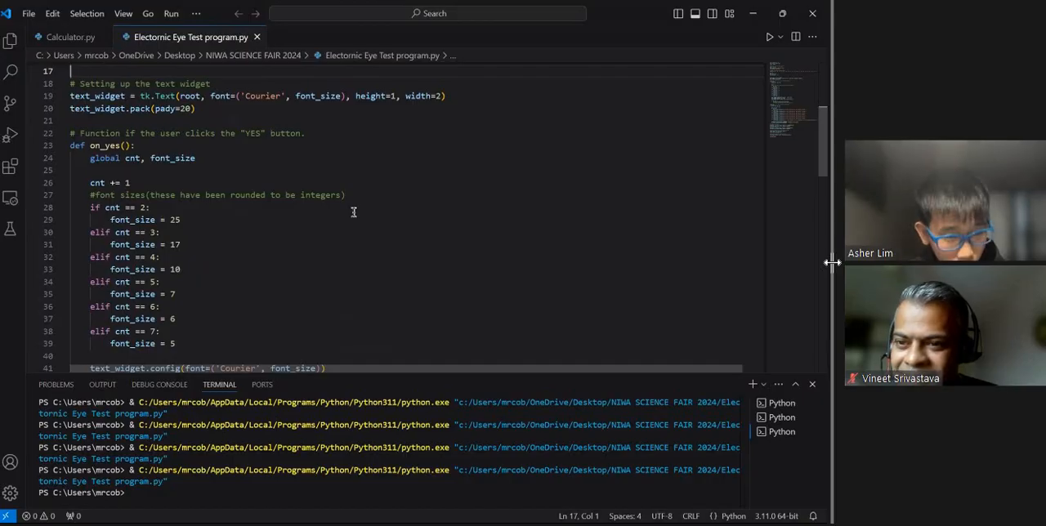
mouse_move(338, 247)
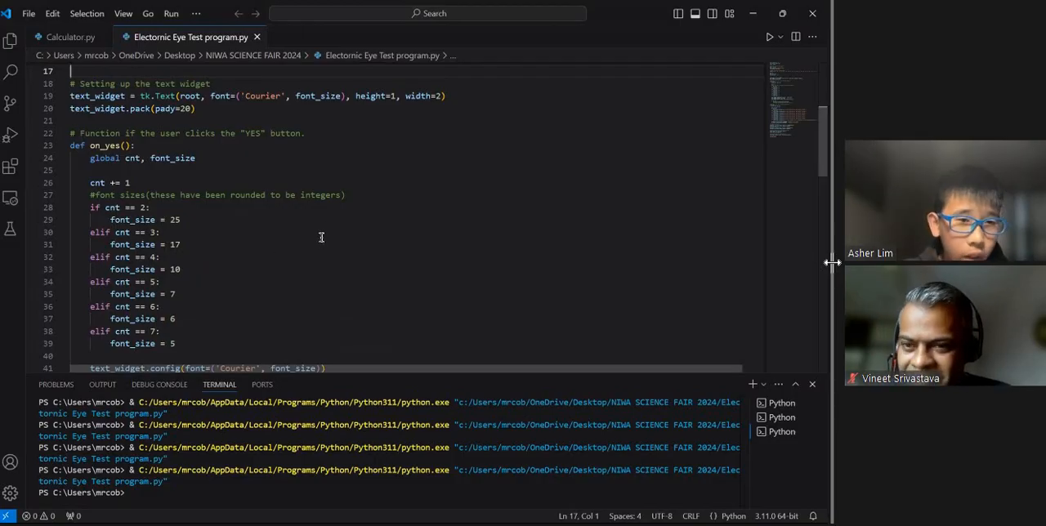
scroll("down", 3)
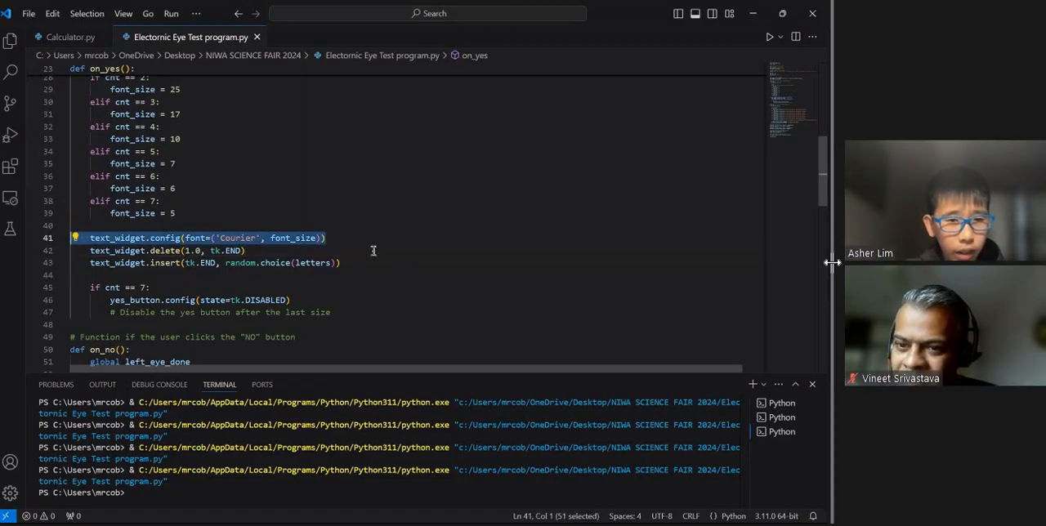
scroll("up", 3)
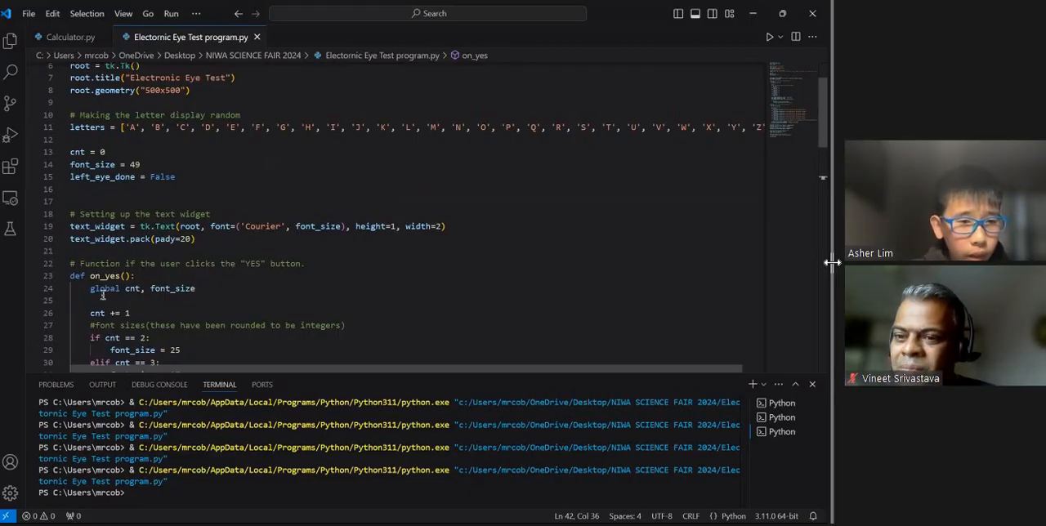
triple_click(140, 288)
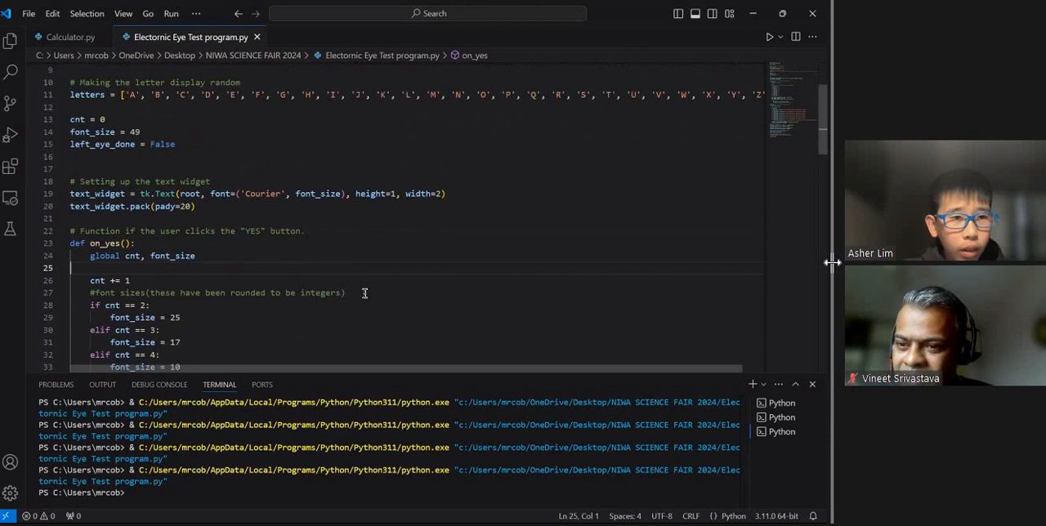
mouse_move(484, 202)
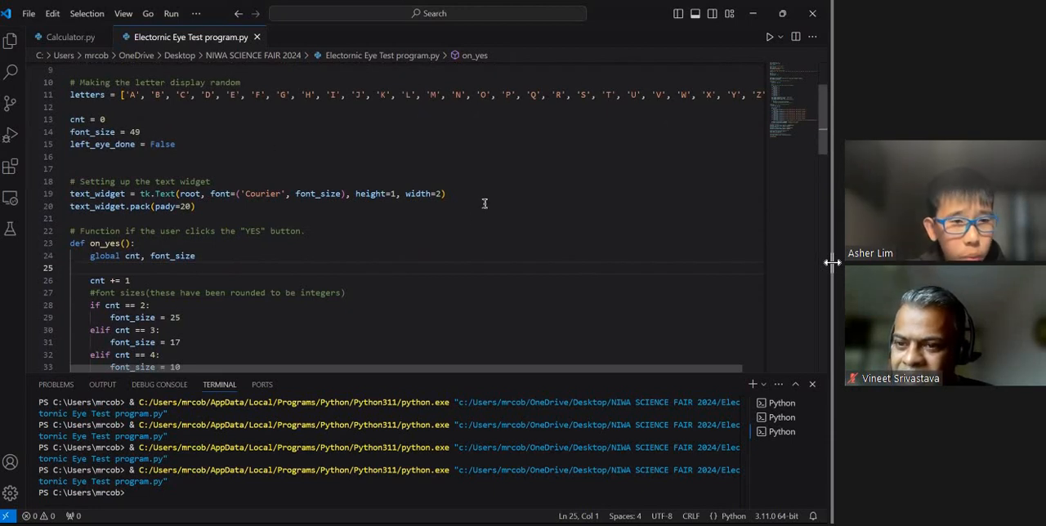
- Scroll on to the random-letter insert line and the yes_button disable code, marking then clearing it
scroll("down", 3)
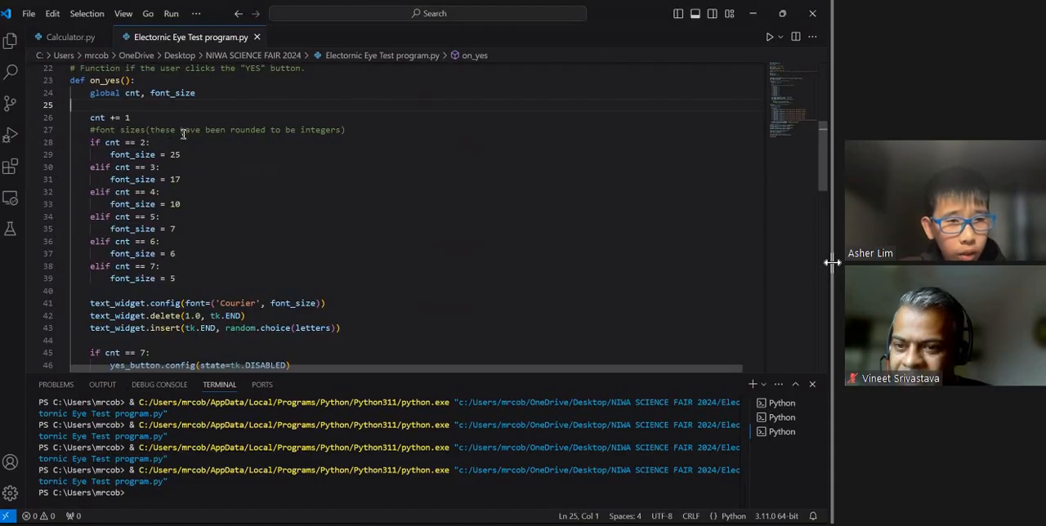
mouse_move(241, 254)
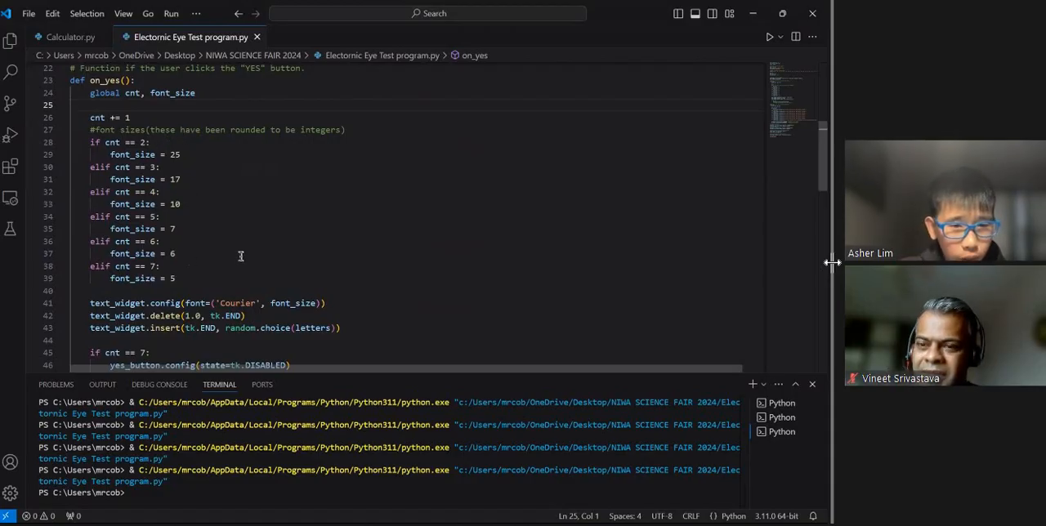
scroll("down", 3)
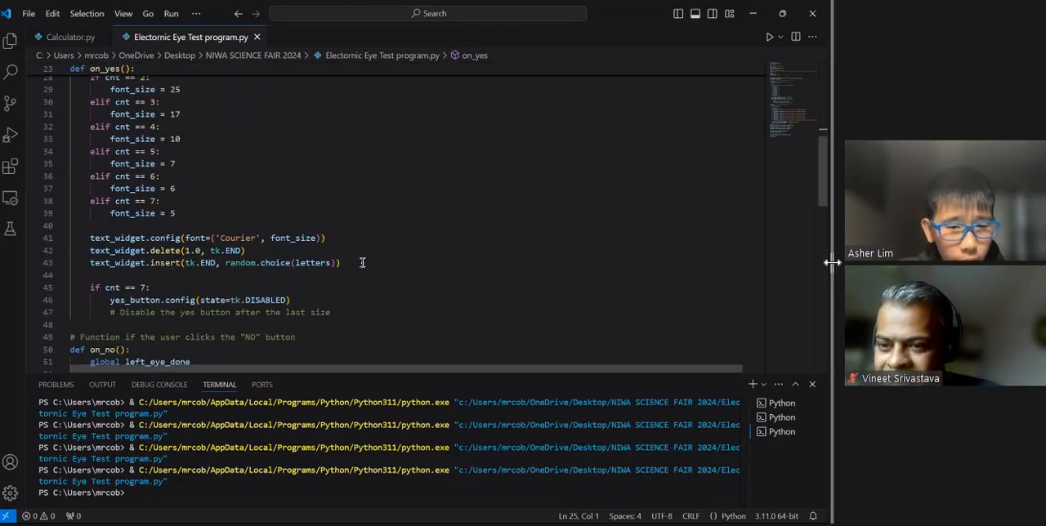
triple_click(204, 262)
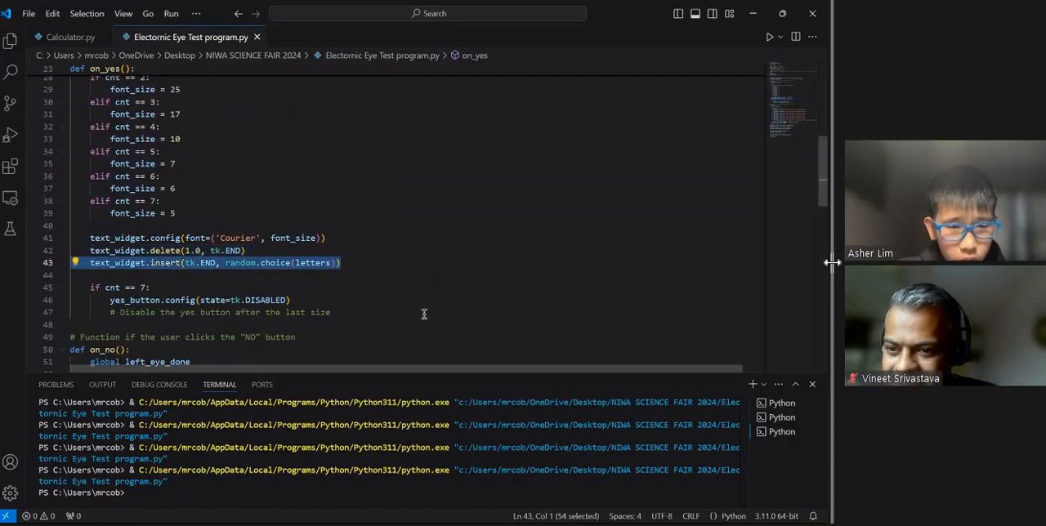
scroll("down", 3)
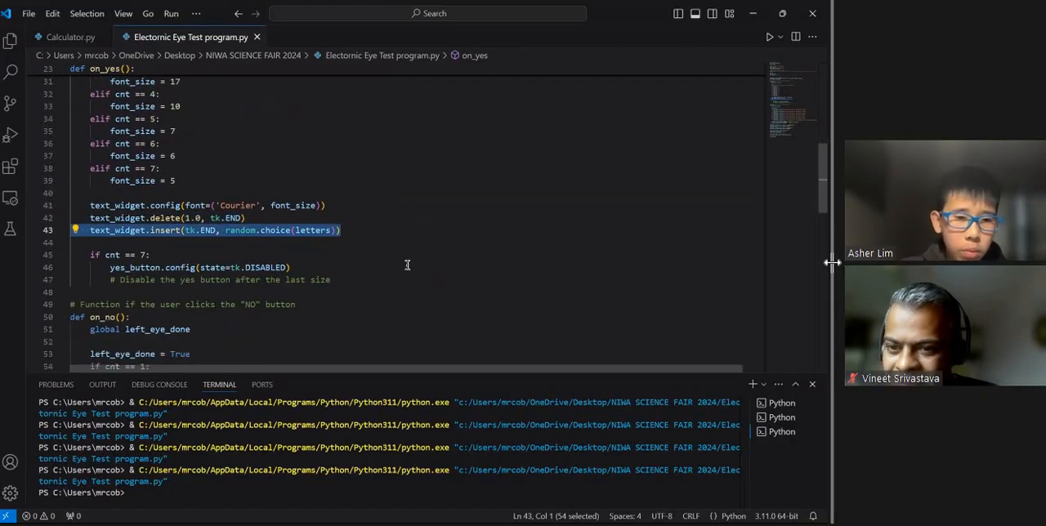
left_click(246, 219)
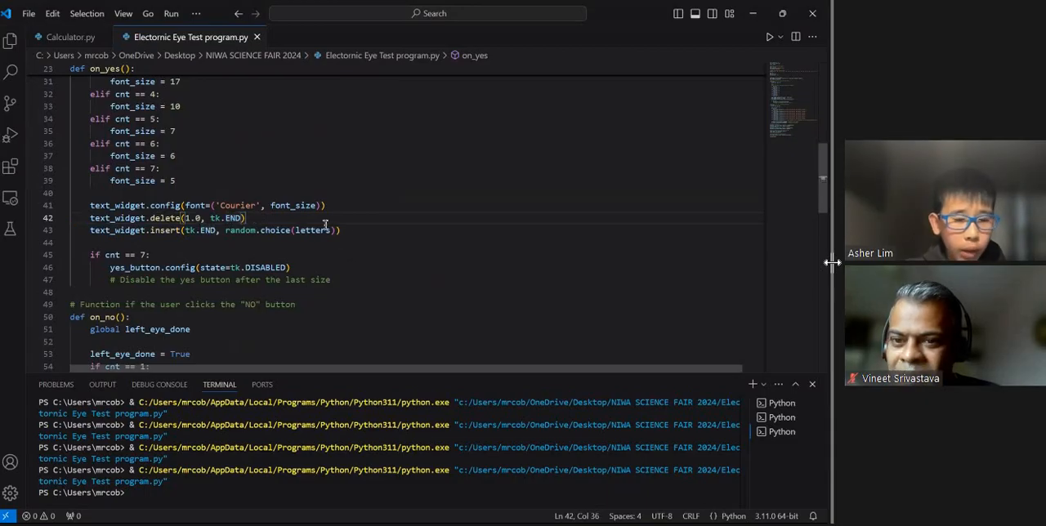
scroll("down", 3)
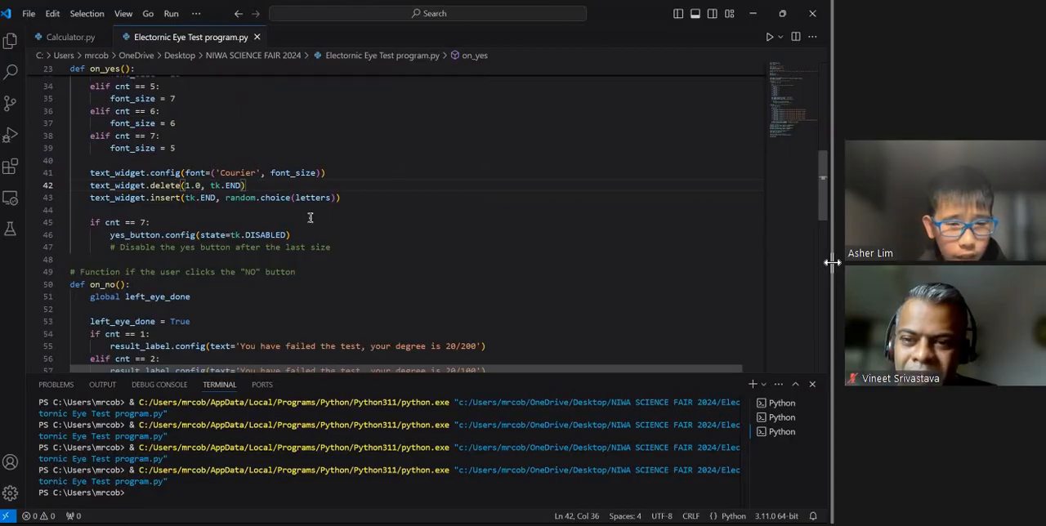
- Scroll through on_no's result messages down to the Yes/No button geometry code
scroll("down", 3)
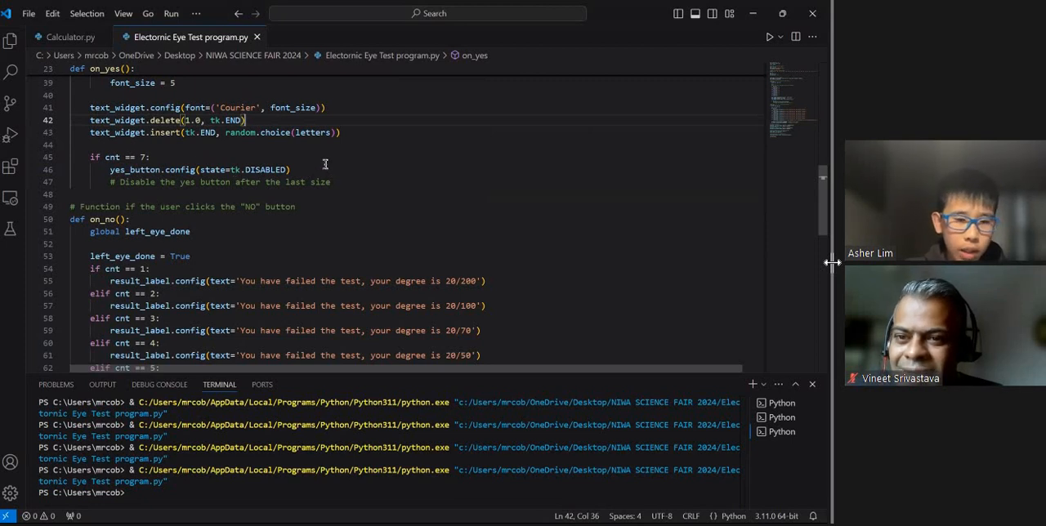
mouse_move(317, 187)
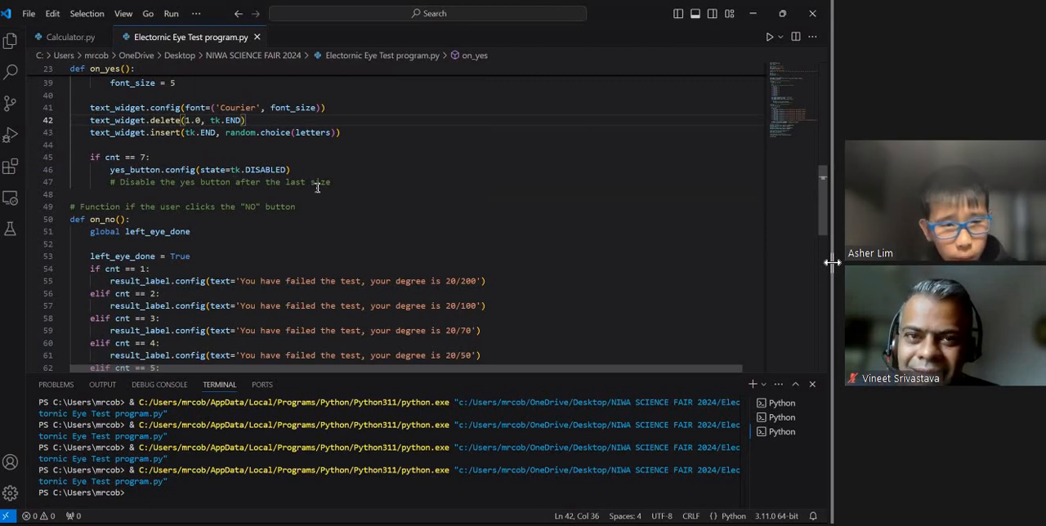
scroll("down", 3)
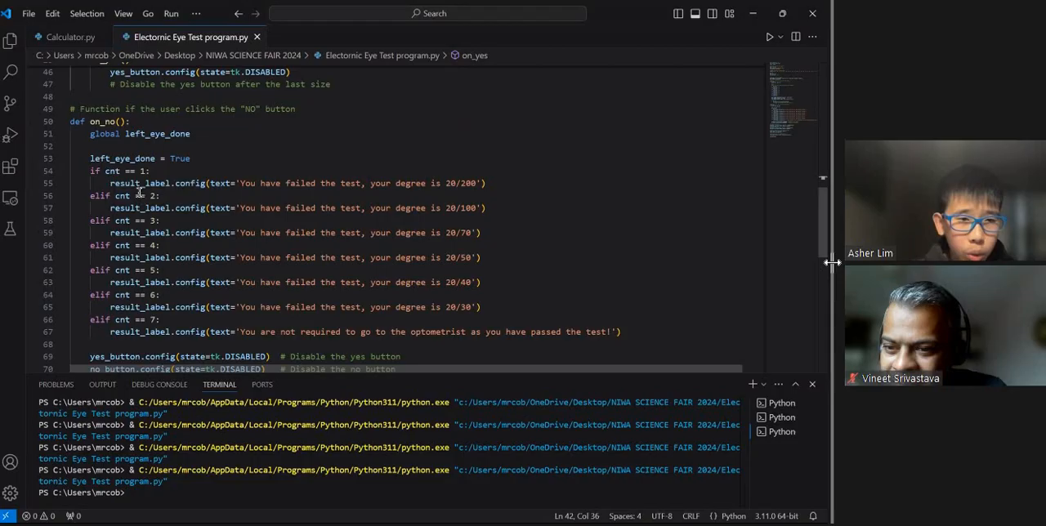
mouse_move(139, 170)
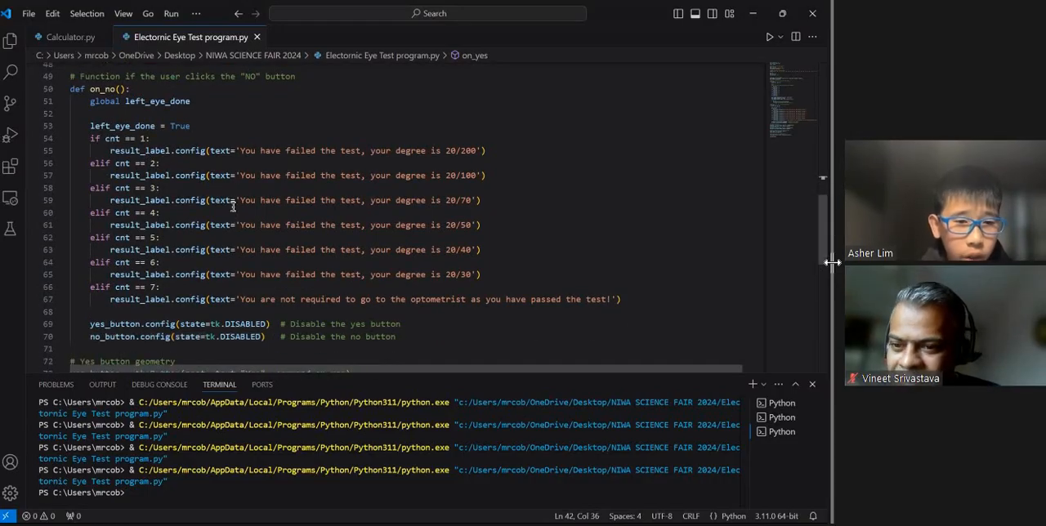
scroll("down", 3)
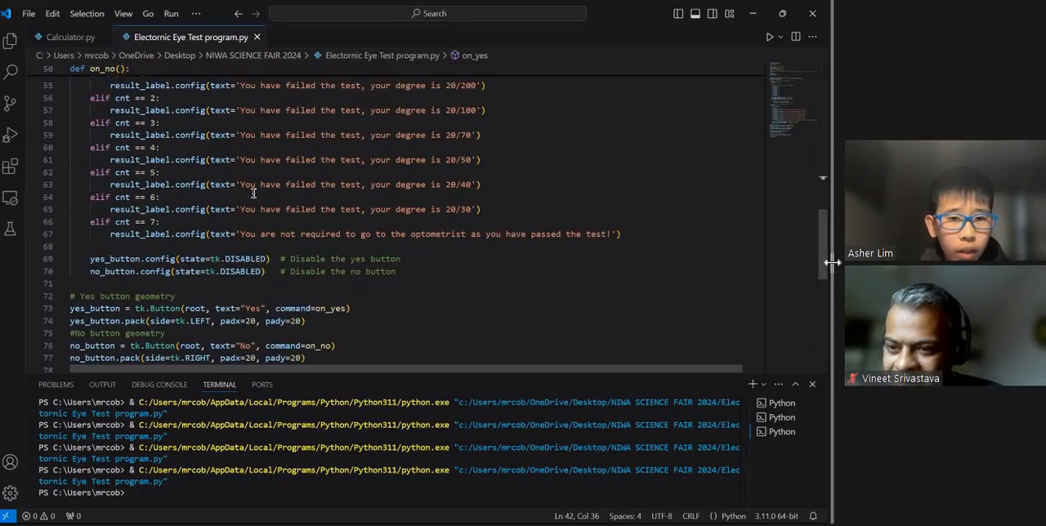
scroll("down", 3)
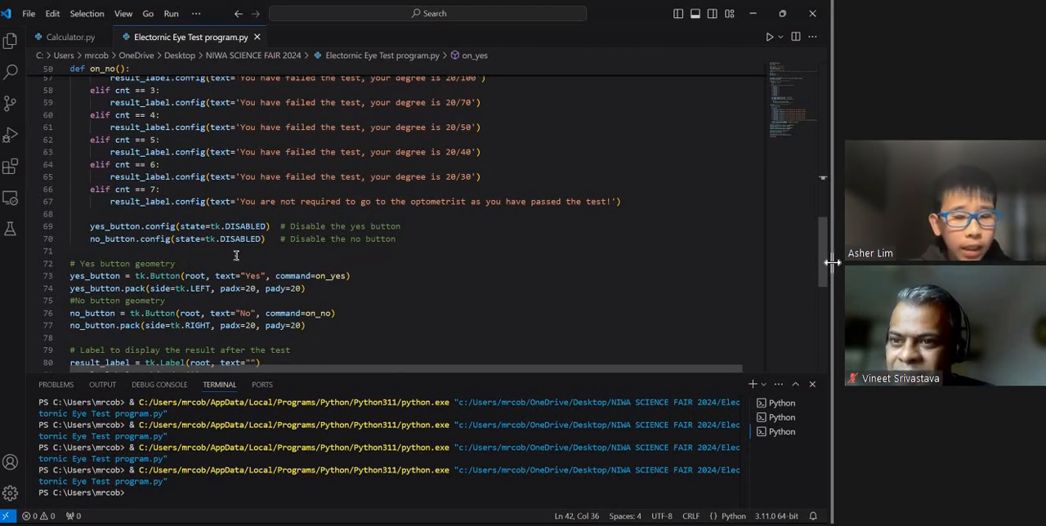
- Scroll to the result_label creation and the initial text_widget.insert line
scroll("down", 3)
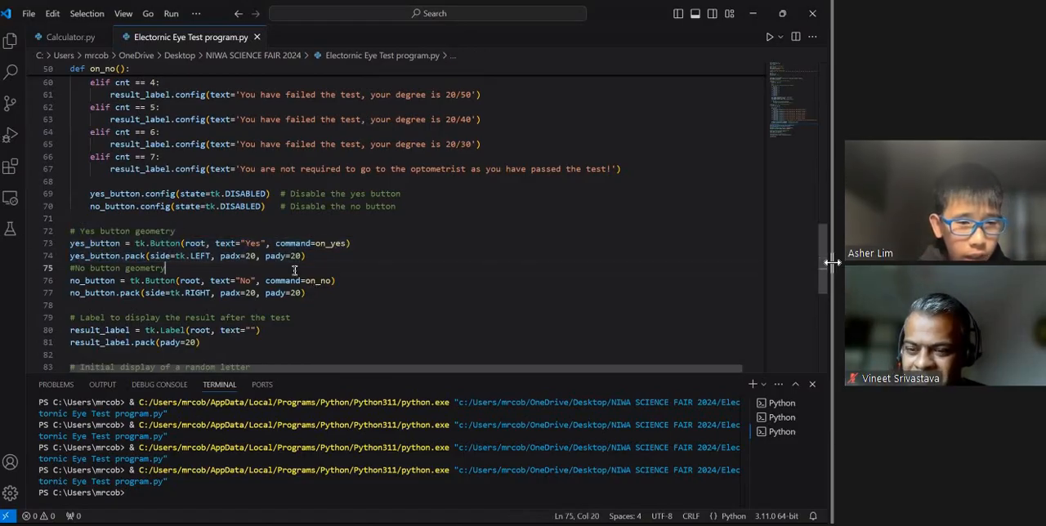
scroll("down", 3)
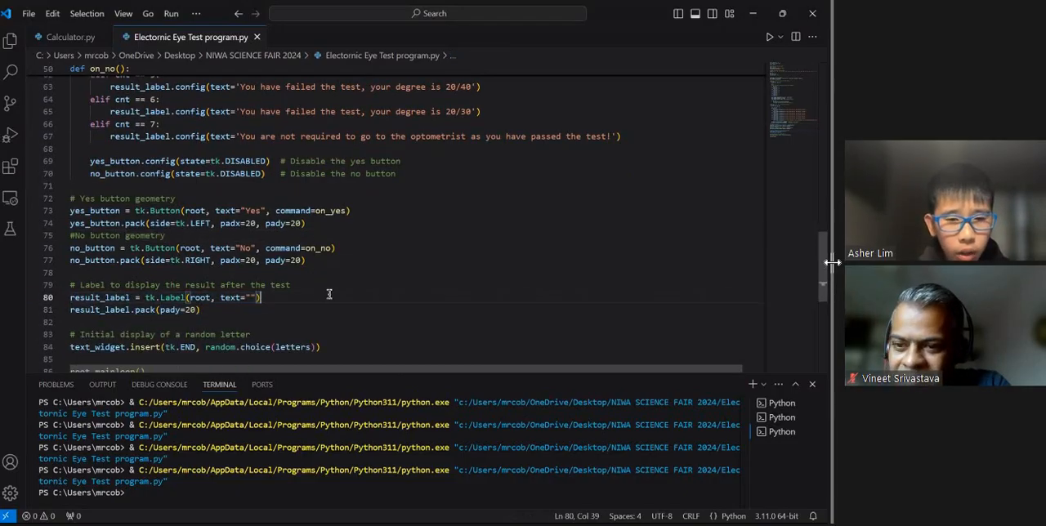
type("z")
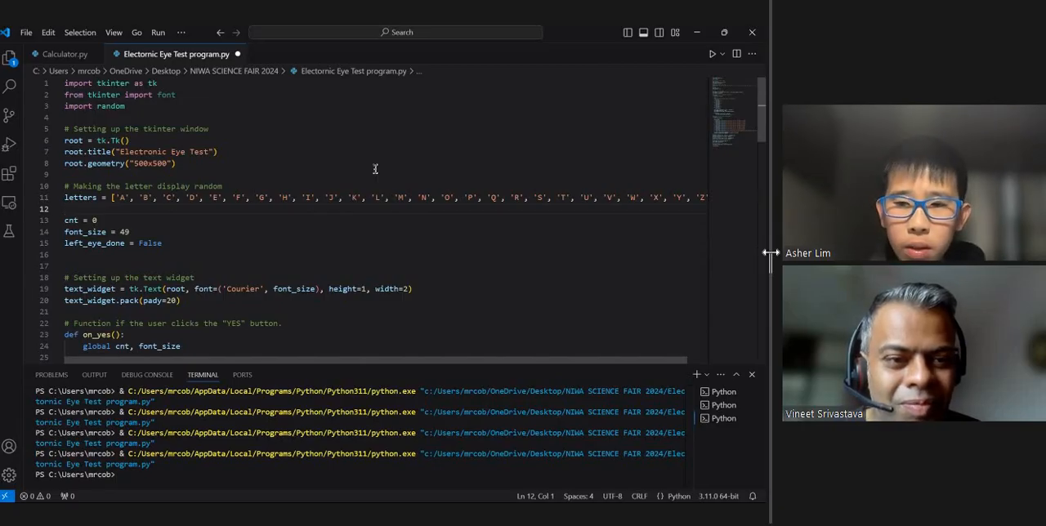
- Remove the blank line between the letter list and the starting variables
left_click(67, 209)
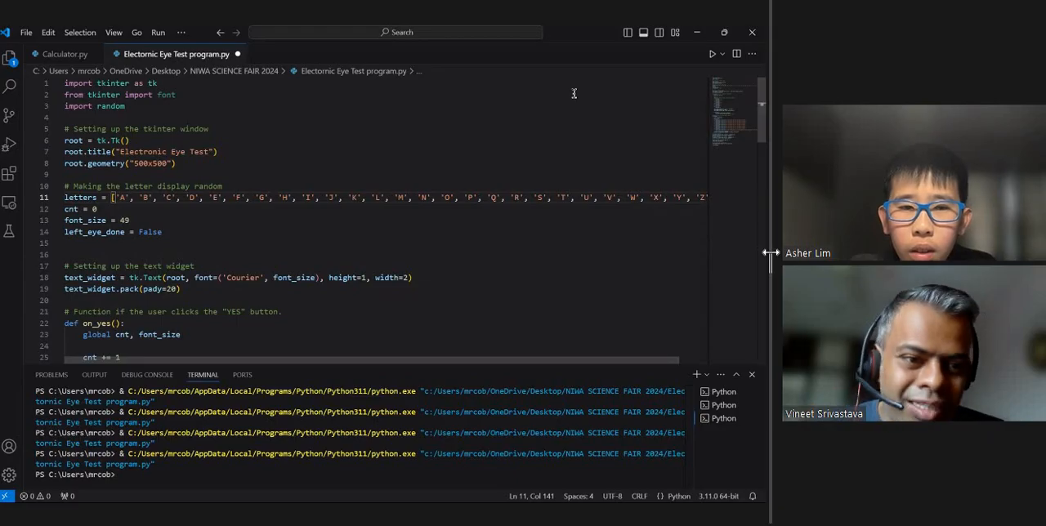
mouse_move(435, 306)
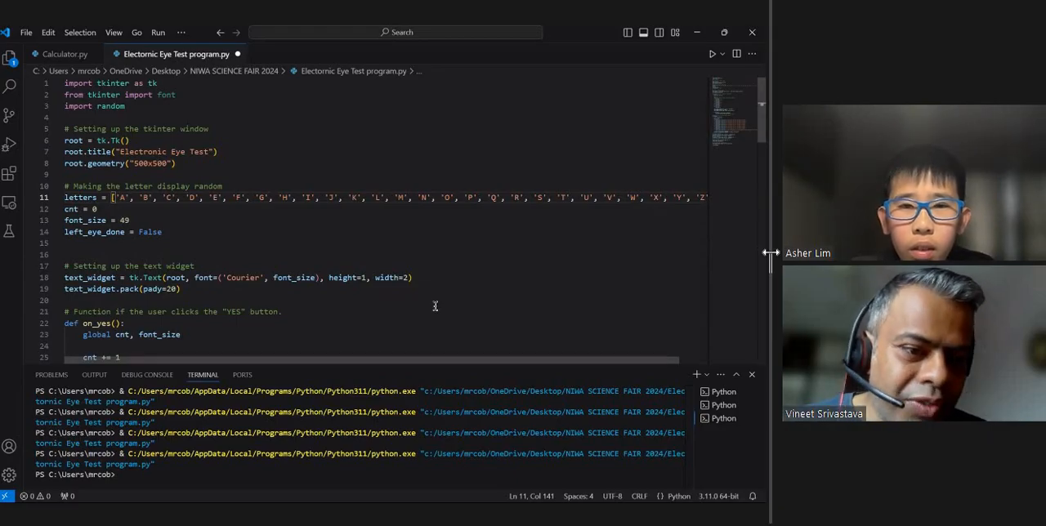
mouse_move(451, 281)
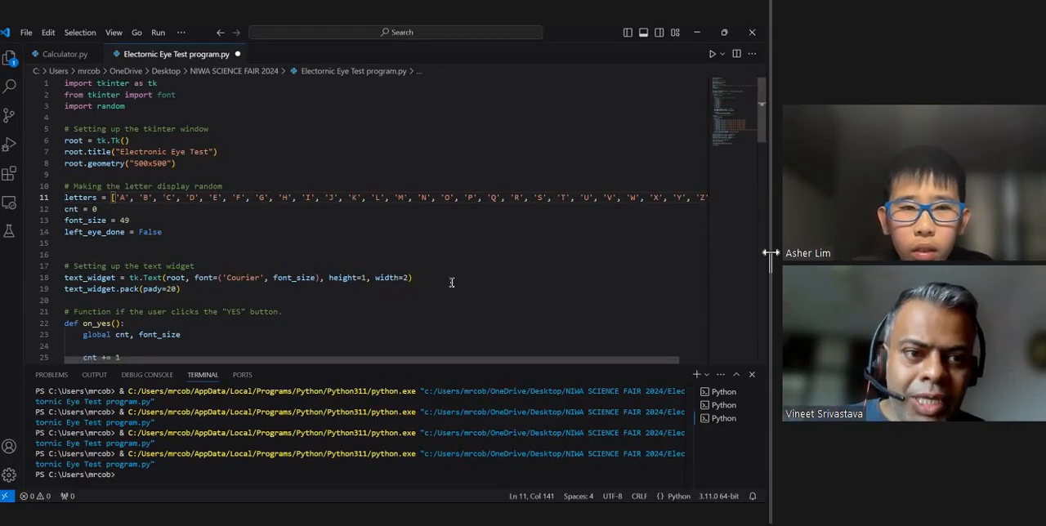
mouse_move(456, 275)
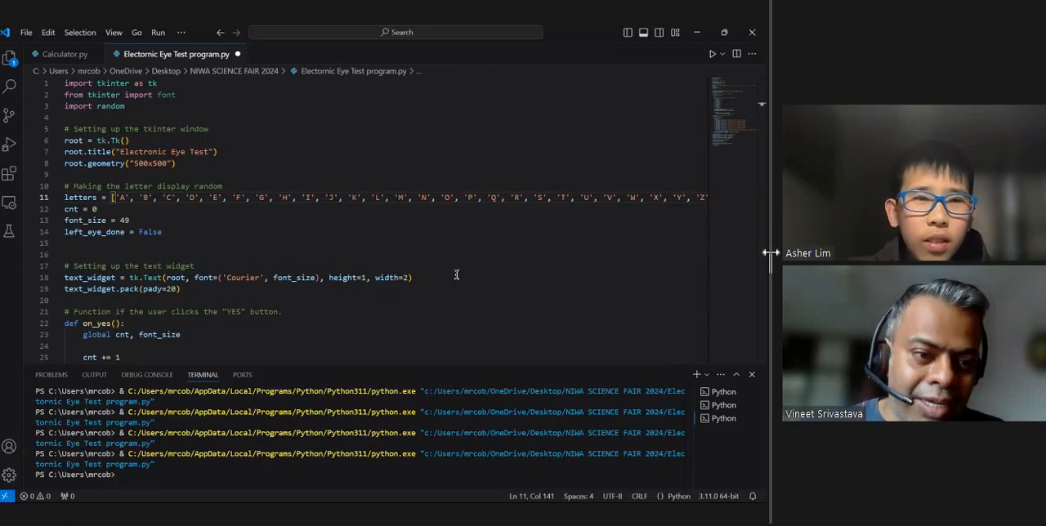
mouse_move(219, 232)
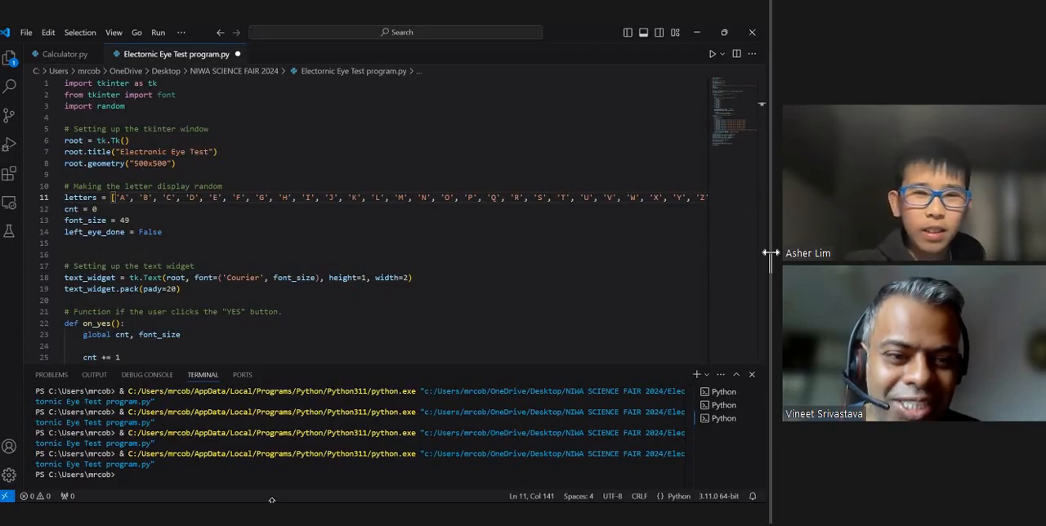
mouse_move(239, 222)
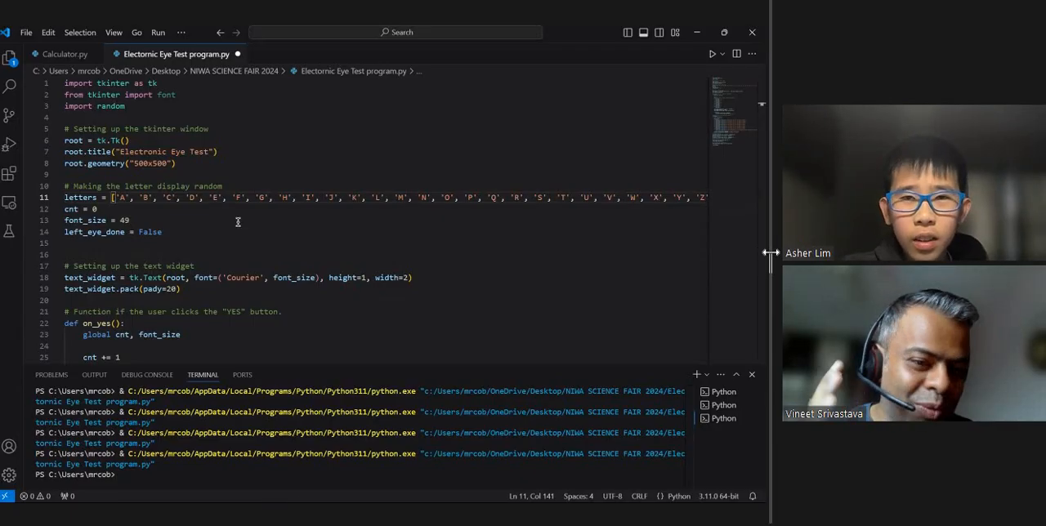